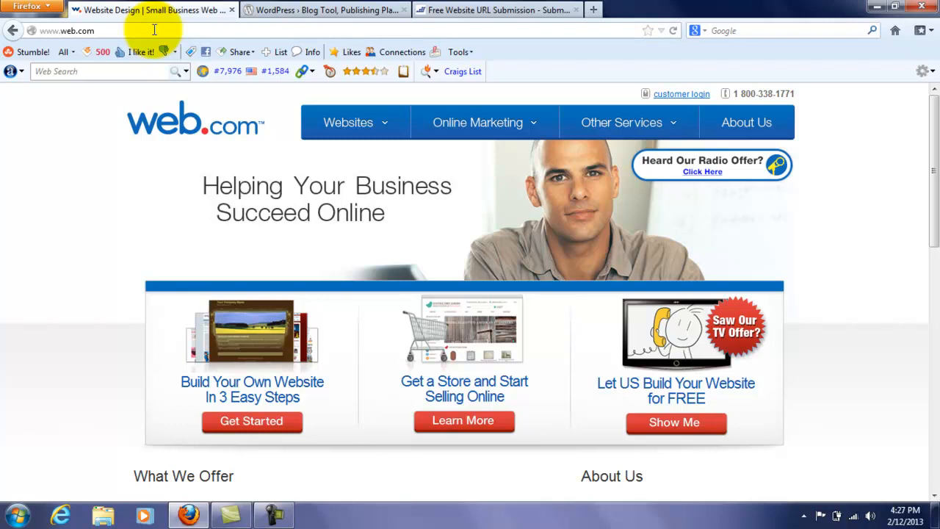
pyautogui.moveTo(297, 9)
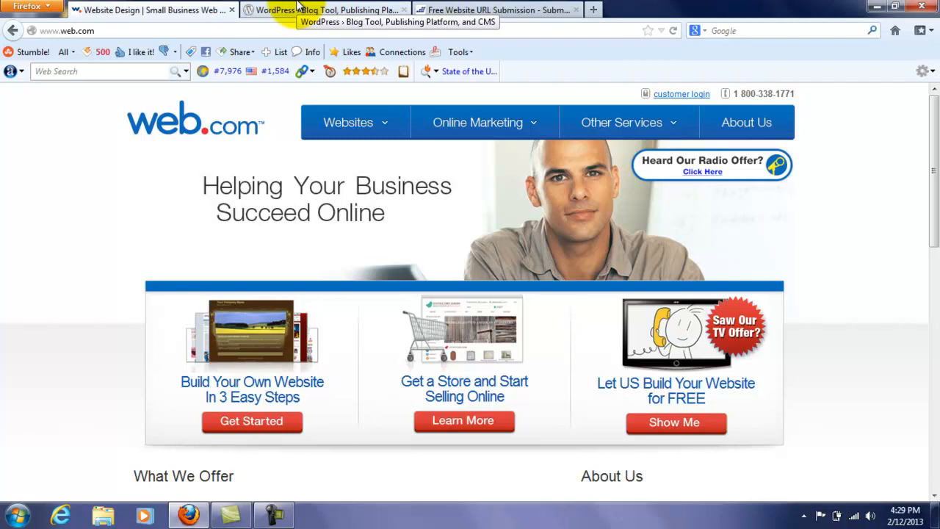
# - Open the Site Links notes from the desktop and select the Free WordPress Themes address
pyautogui.click(323, 10)
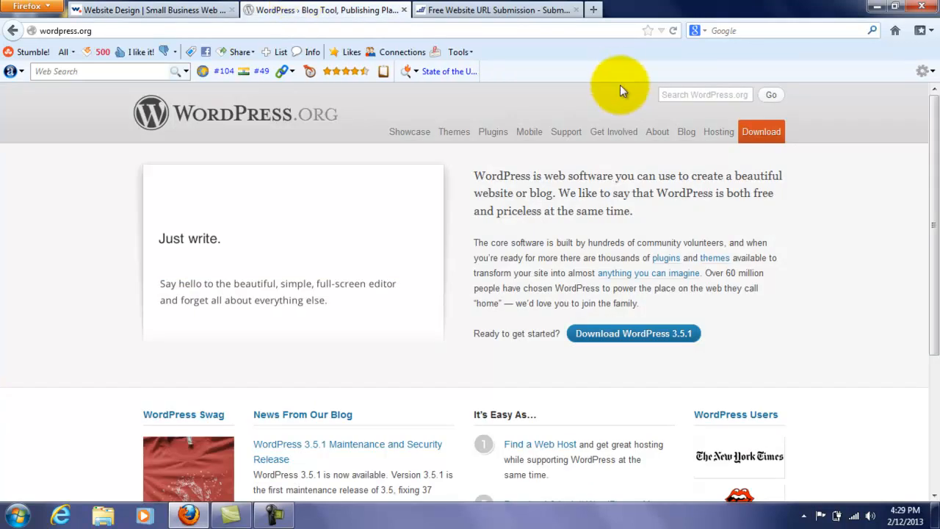
pyautogui.scroll(-3)
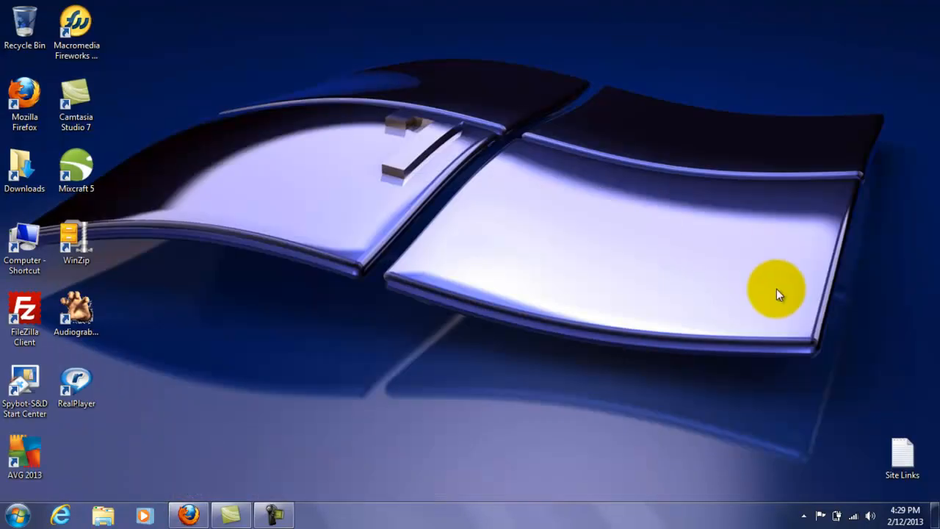
pyautogui.doubleClick(902, 456)
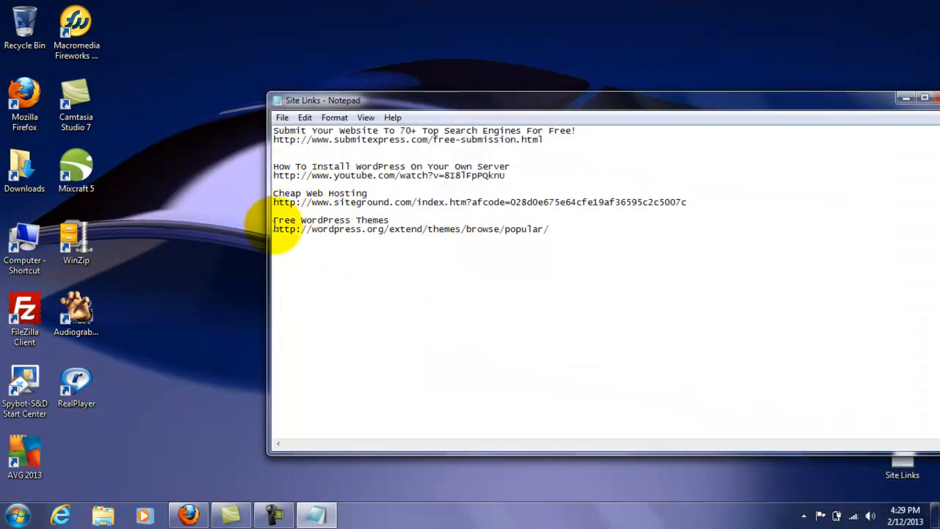
pyautogui.moveTo(274, 229); pyautogui.dragTo(548, 228)
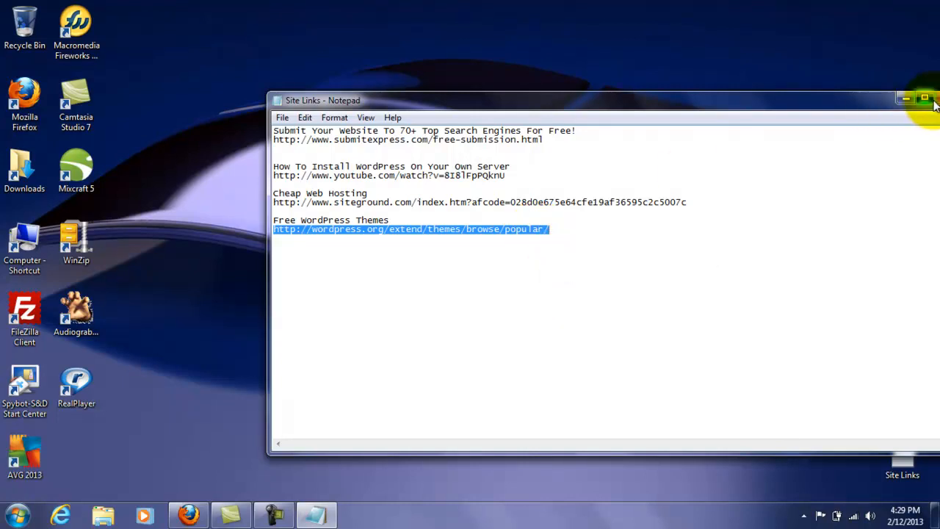
pyautogui.click(904, 100)
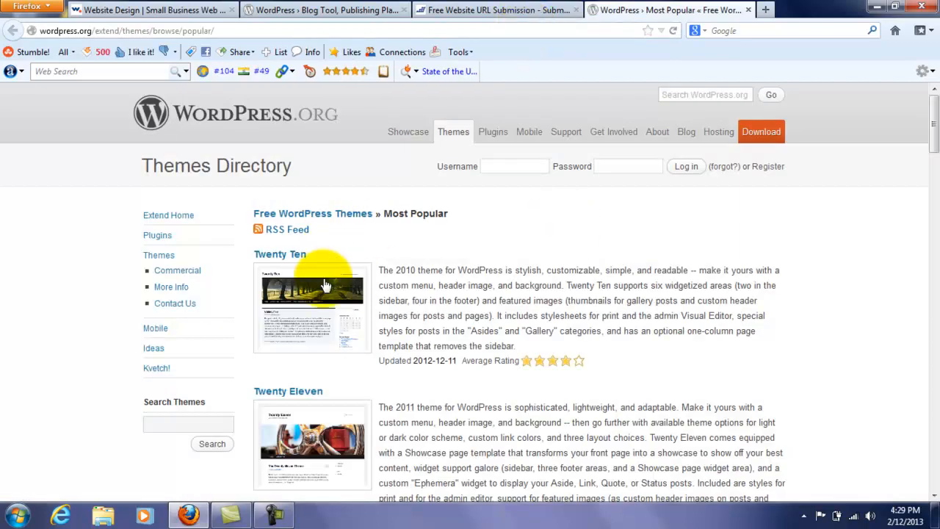
# - Scroll through the WordPress.org Most Popular themes list
pyautogui.scroll(-3)
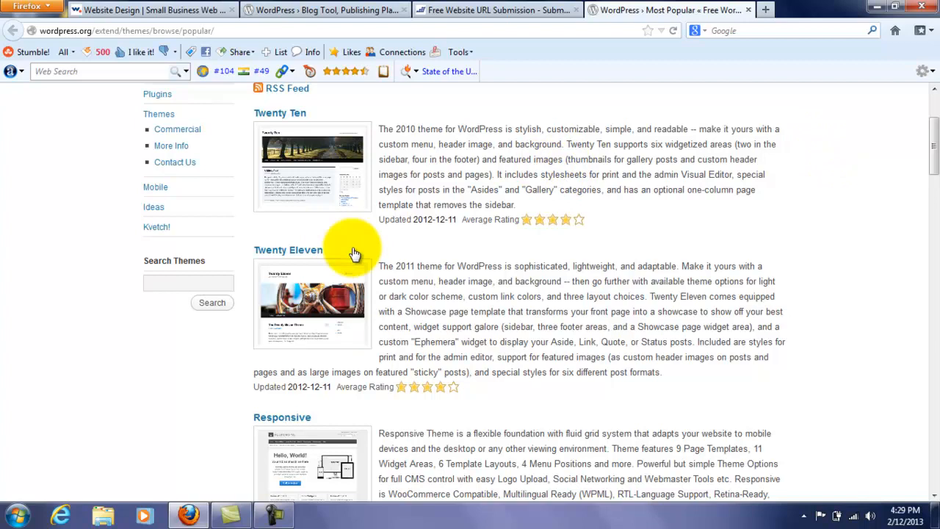
pyautogui.scroll(-3)
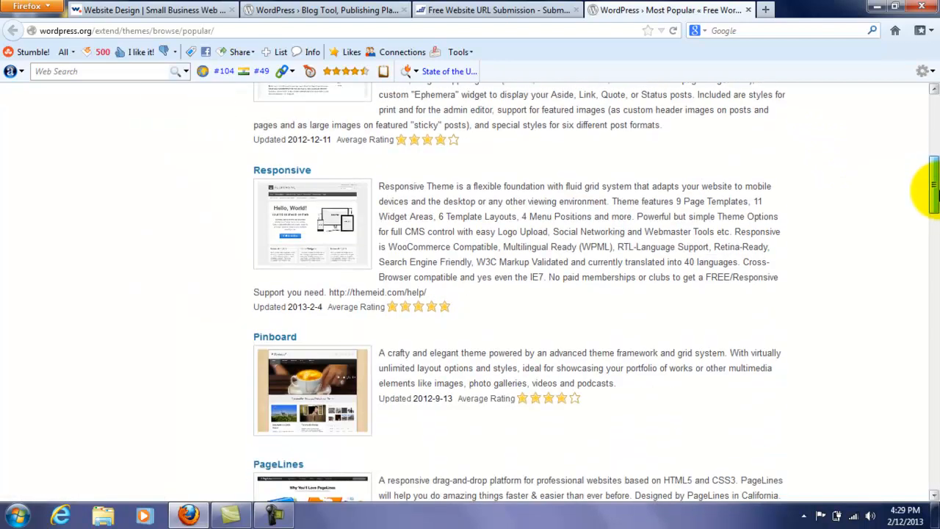
pyautogui.scroll(-3)
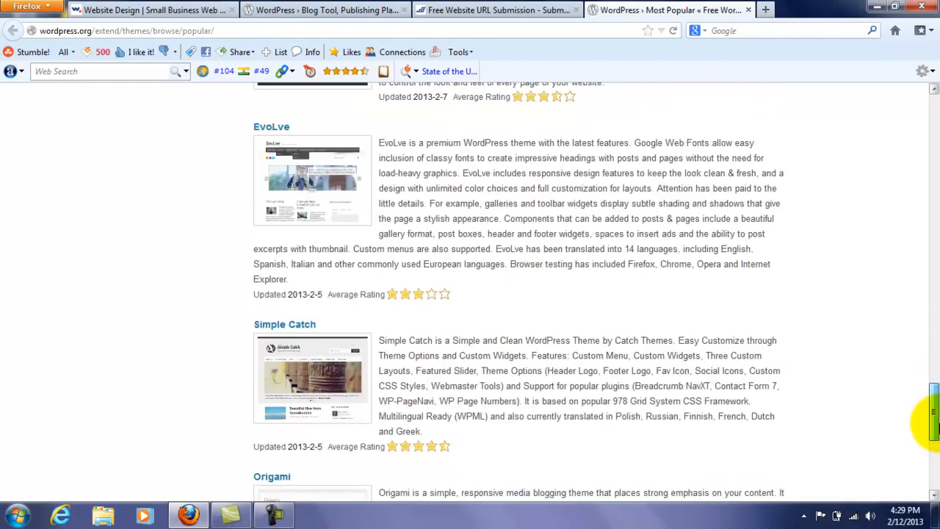
pyautogui.scroll(-3)
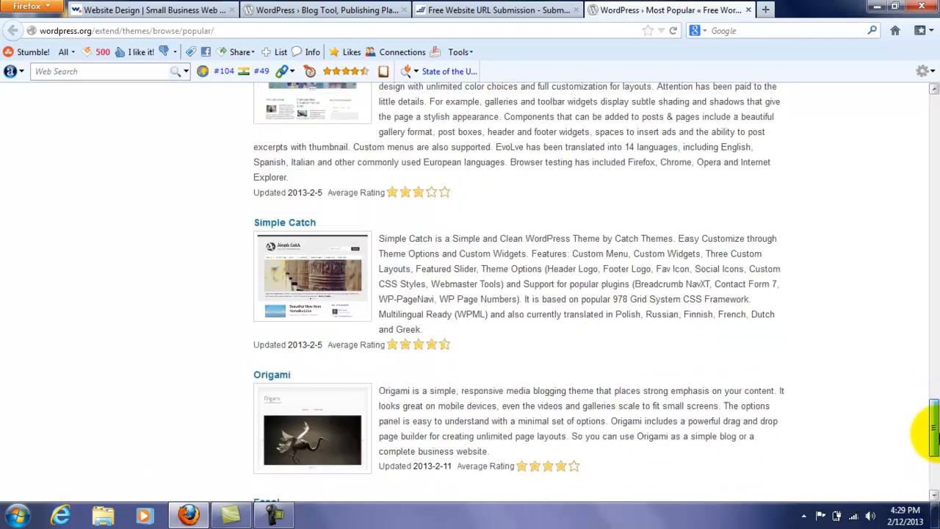
# - Go to page 2 of the Most Popular themes and scroll through it
pyautogui.click(324, 423)
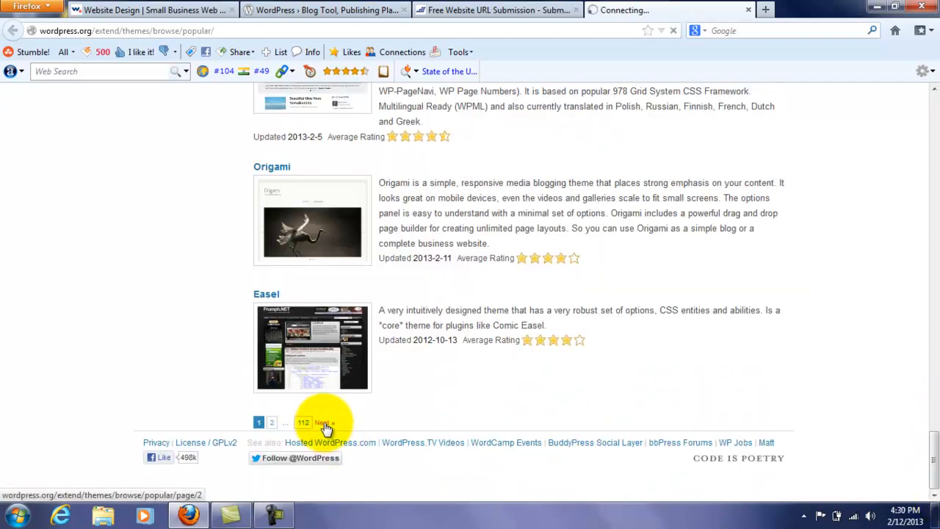
pyautogui.click(318, 422)
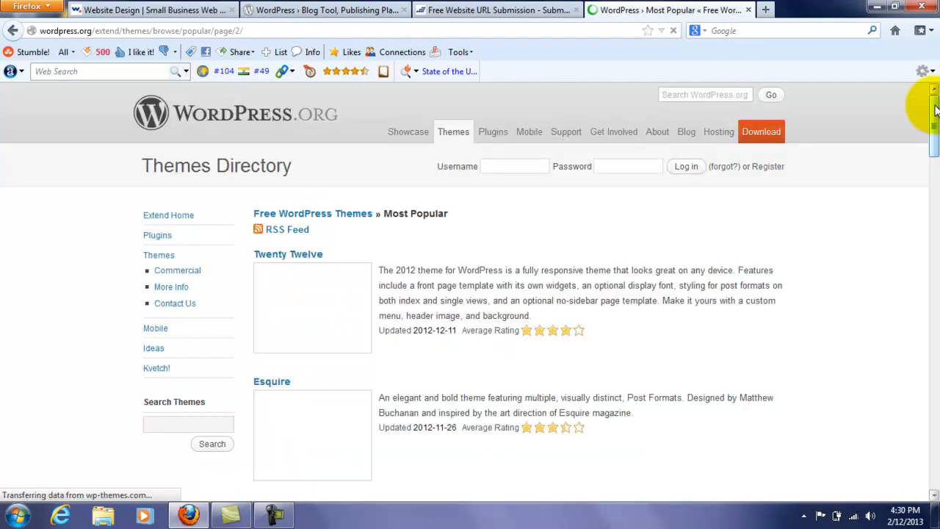
pyautogui.scroll(-3)
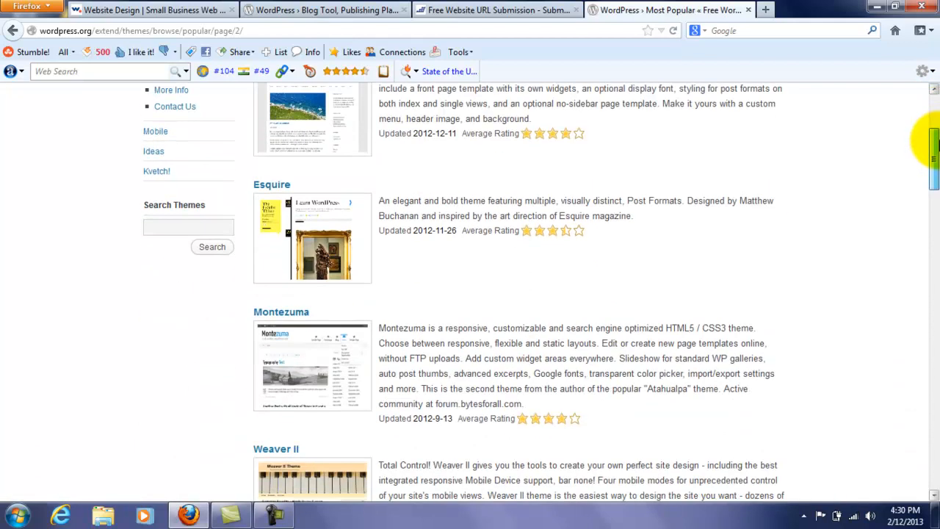
pyautogui.scroll(-3)
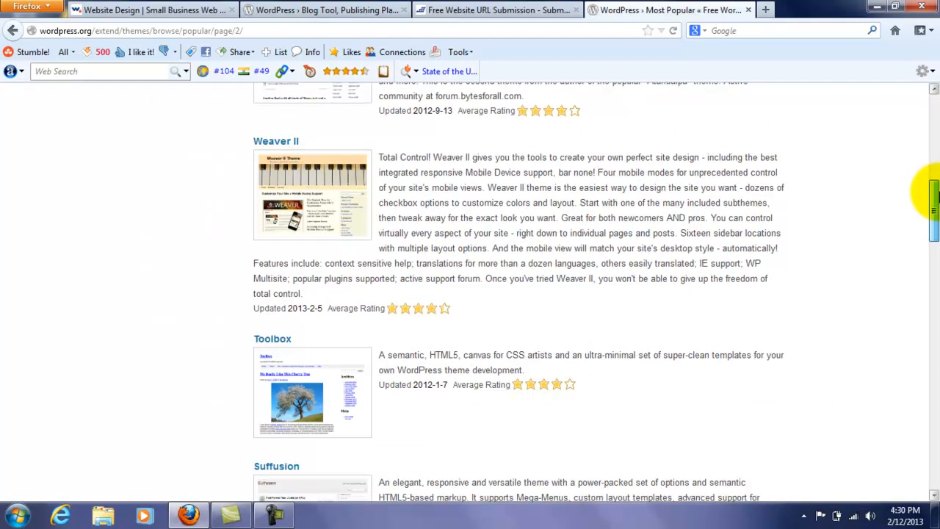
pyautogui.scroll(-3)
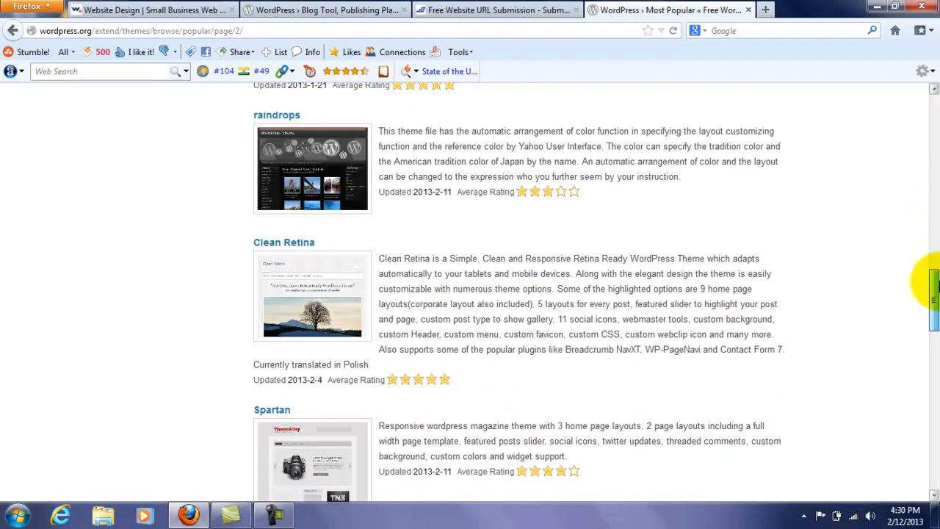
pyautogui.scroll(-3)
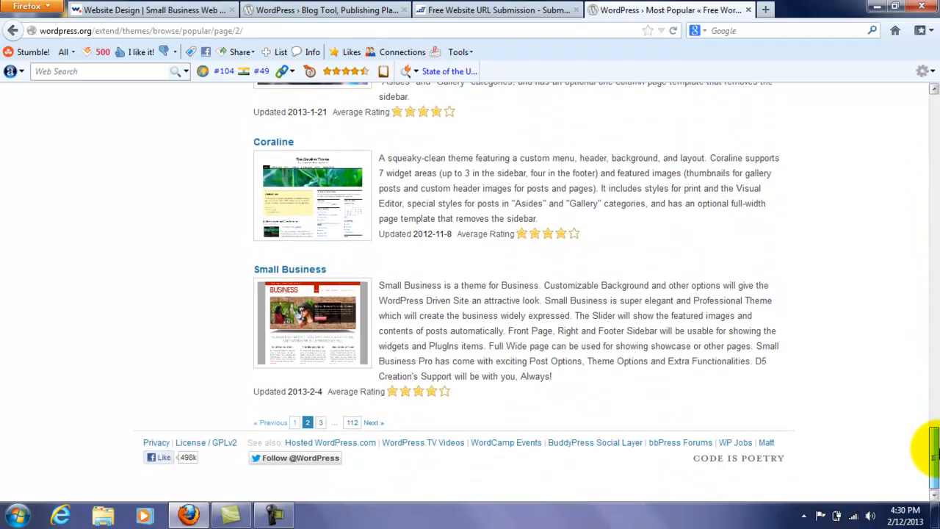
pyautogui.scroll(3)
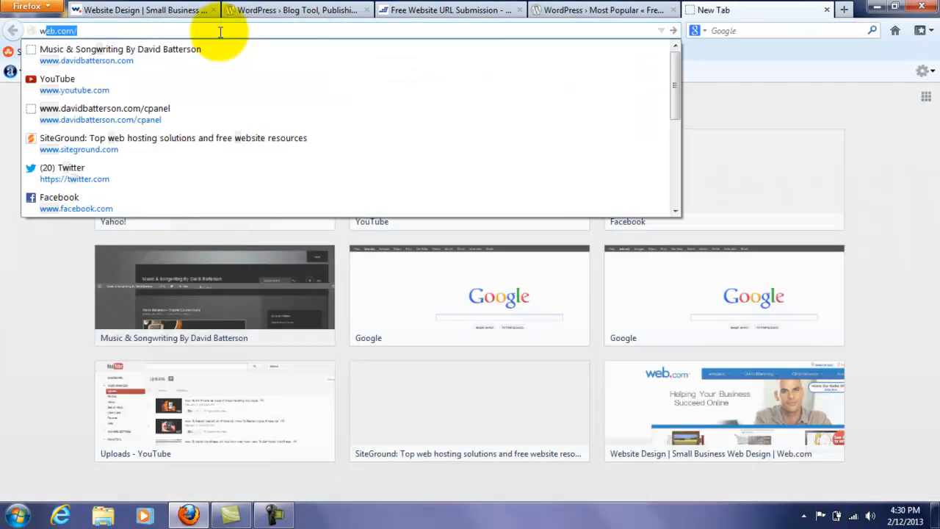
pyautogui.write('www.theme-')
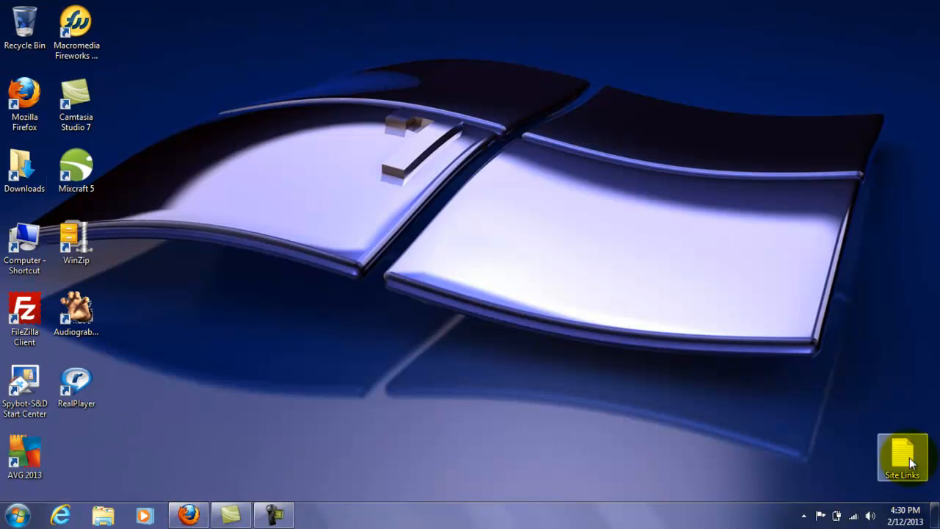
pyautogui.doubleClick(902, 456)
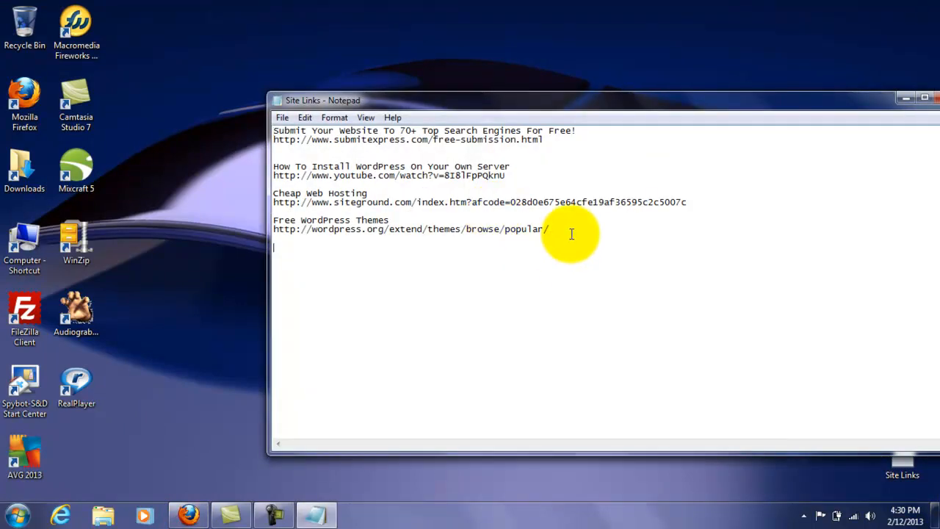
pyautogui.write('Premium')
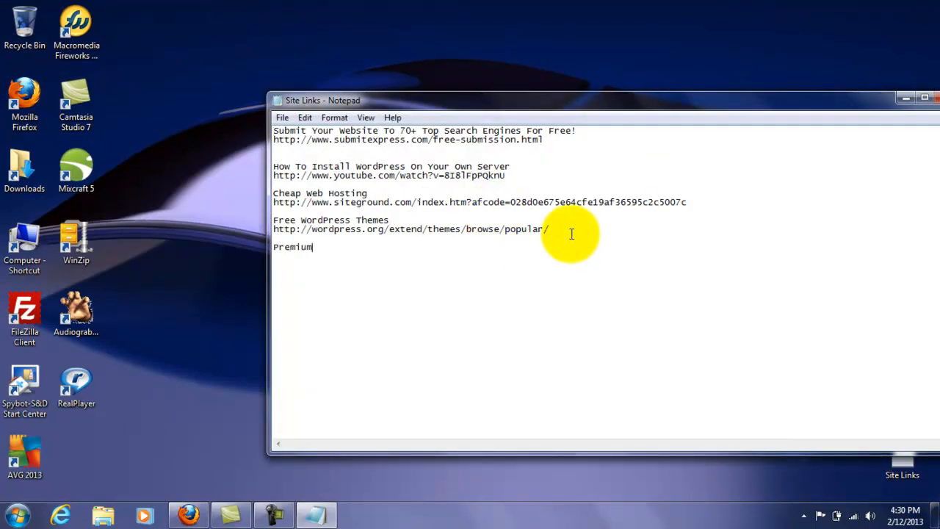
pyautogui.write('WordPress')
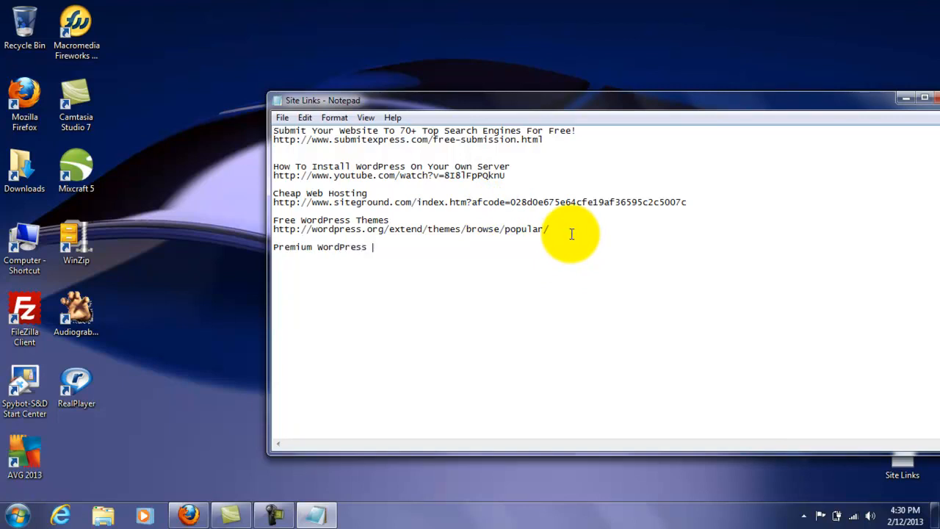
pyautogui.write('Themes')
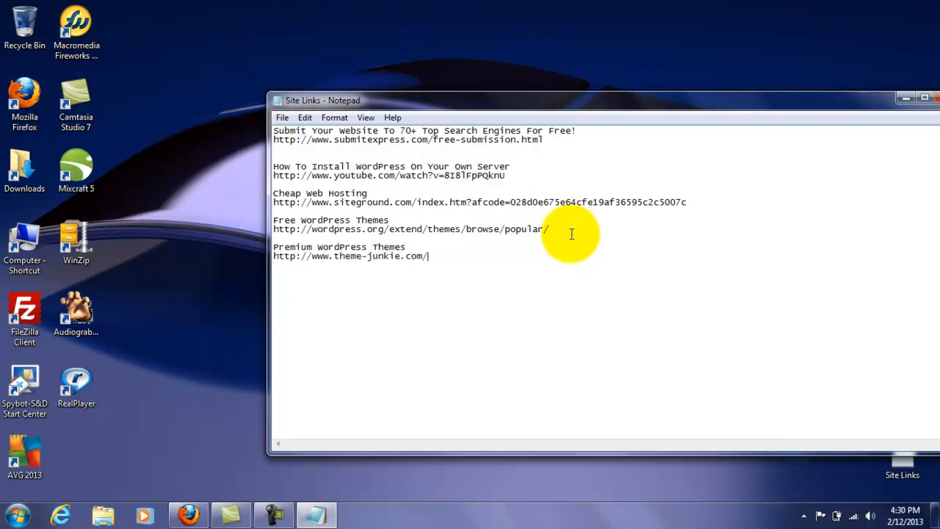
pyautogui.moveTo(309, 513)
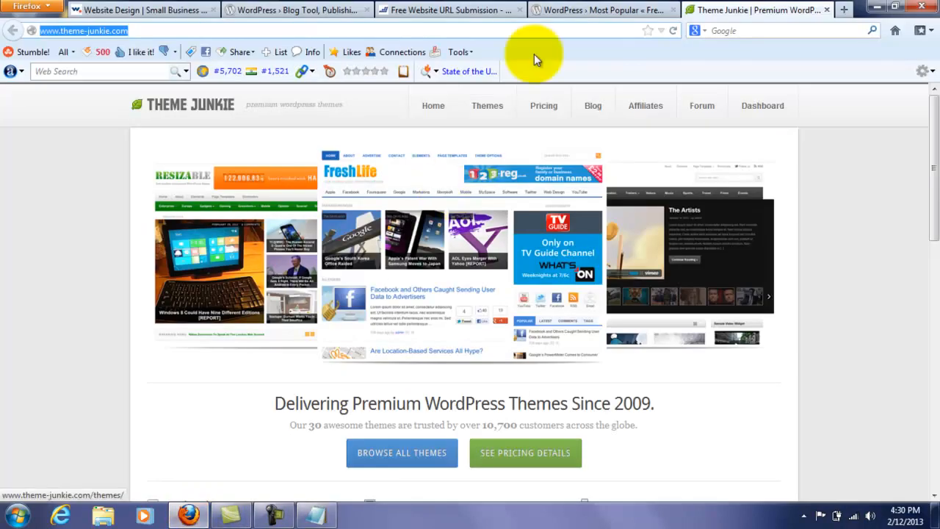
pyautogui.moveTo(816, 212)
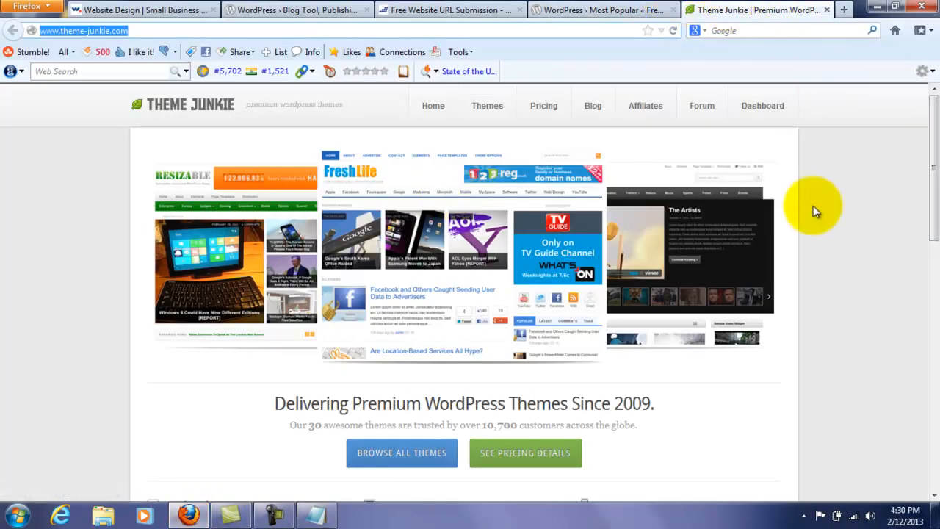
# - Close the web.com tab and show the Free Website URL Submission page
pyautogui.scroll(-3)
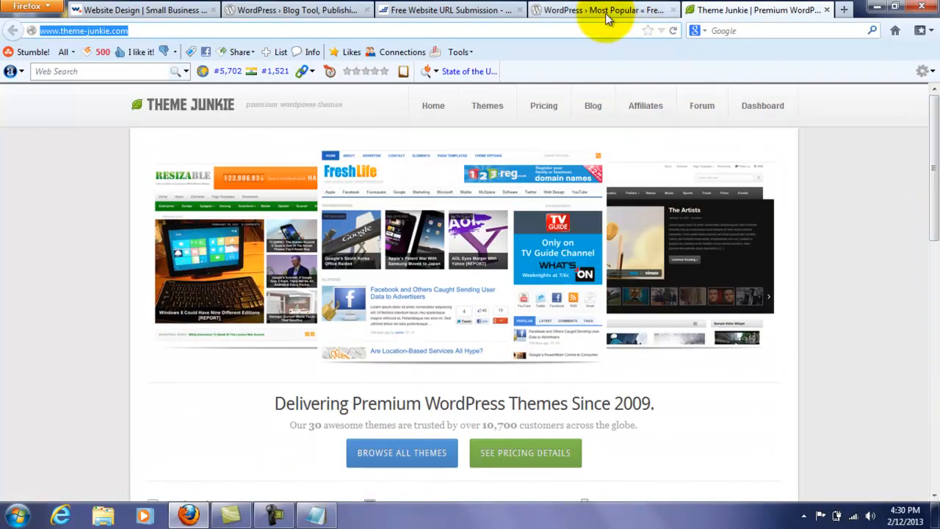
pyautogui.moveTo(595, 10)
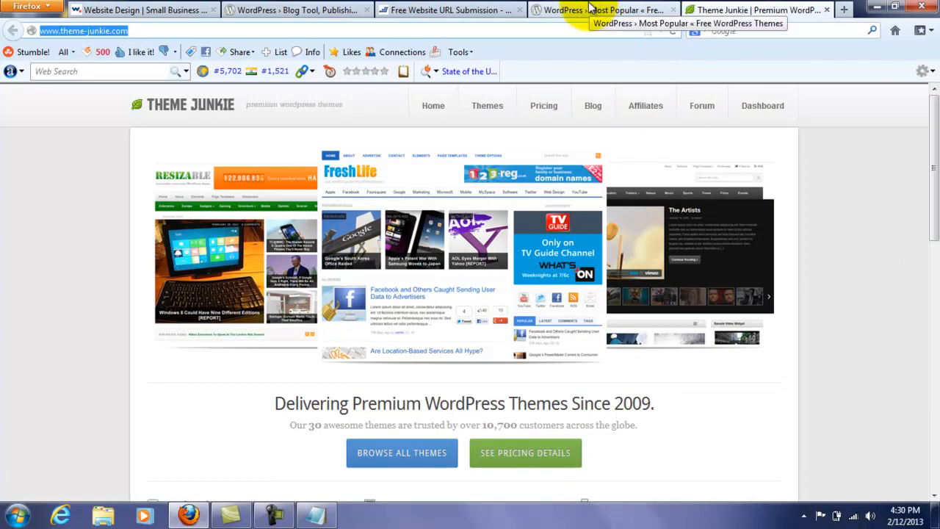
pyautogui.click(595, 10)
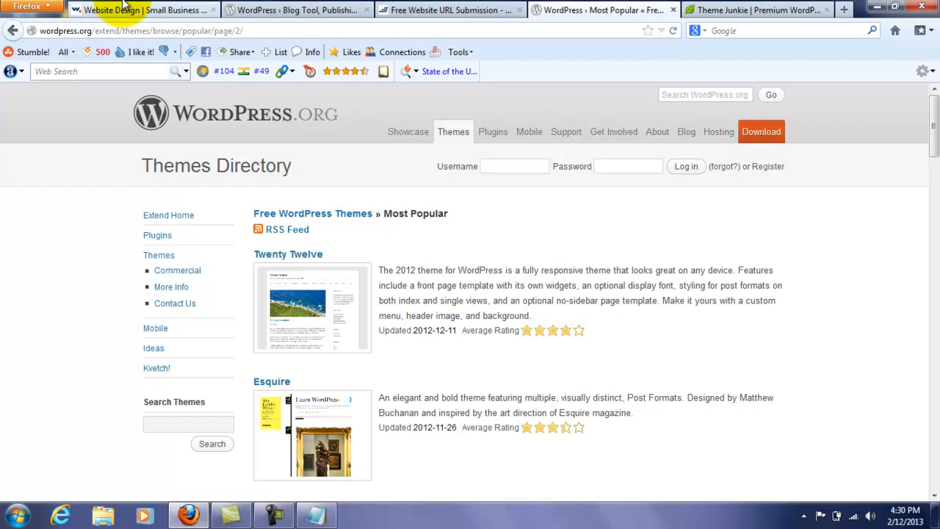
pyautogui.click(143, 9)
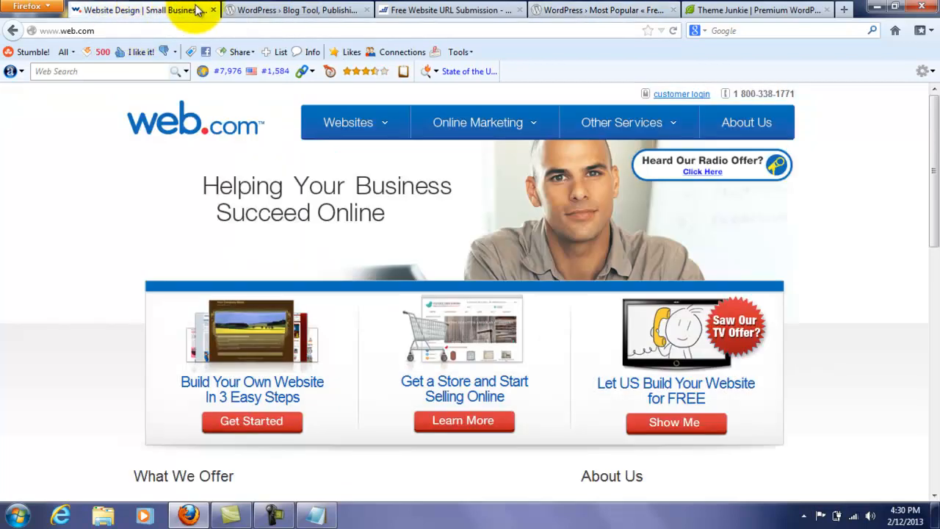
pyautogui.click(213, 10)
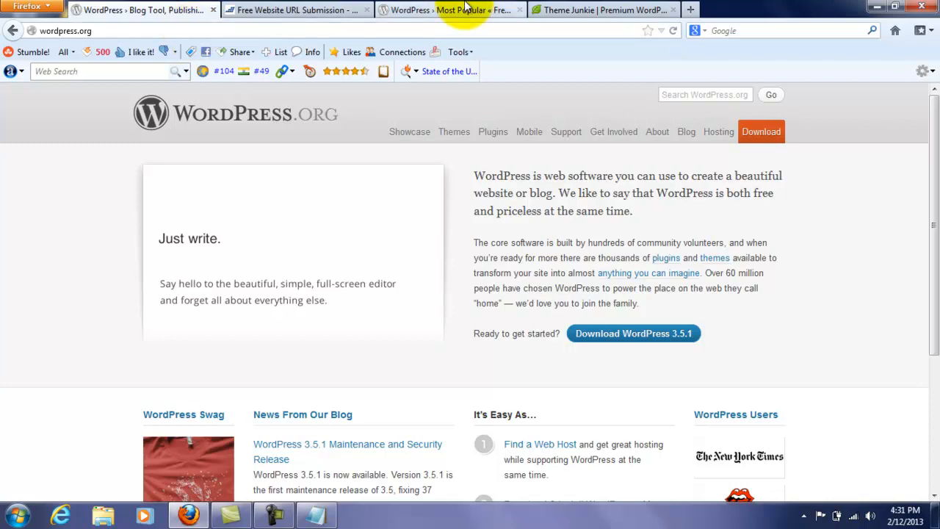
pyautogui.click(450, 10)
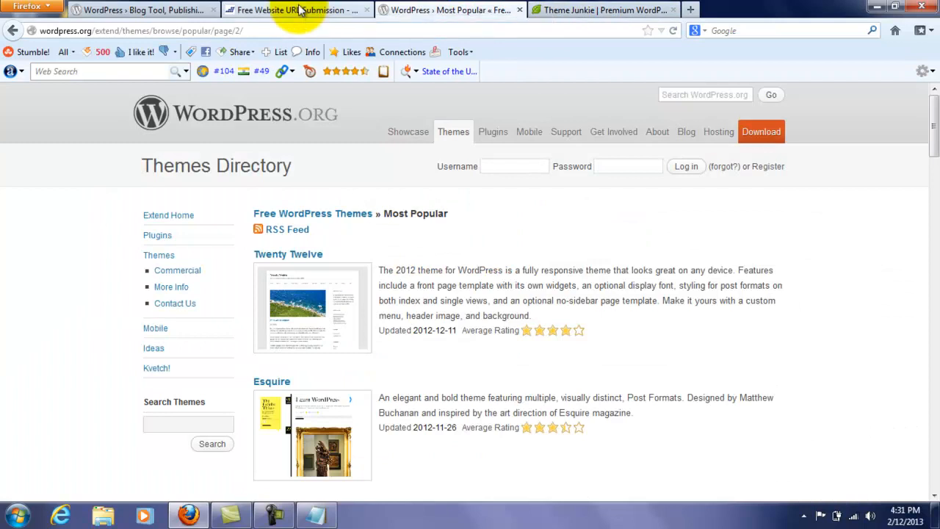
pyautogui.click(297, 9)
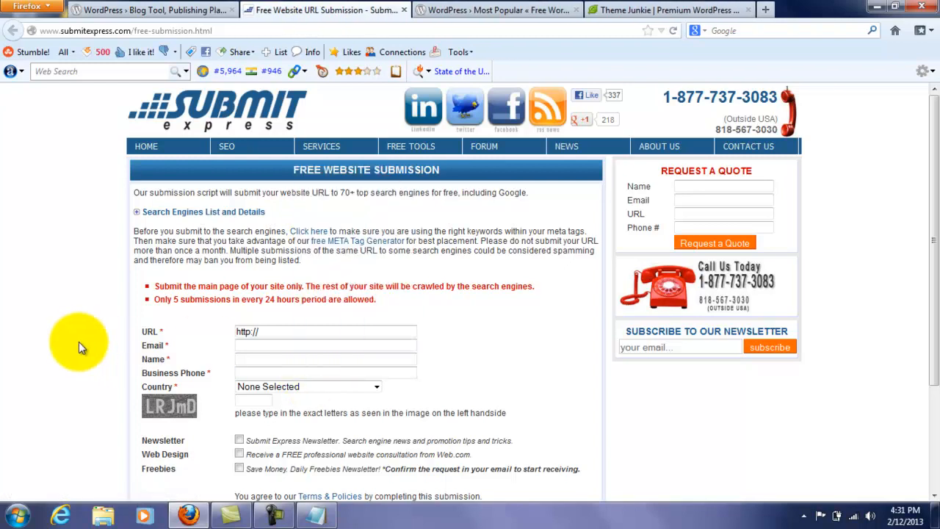
pyautogui.moveTo(467, 196)
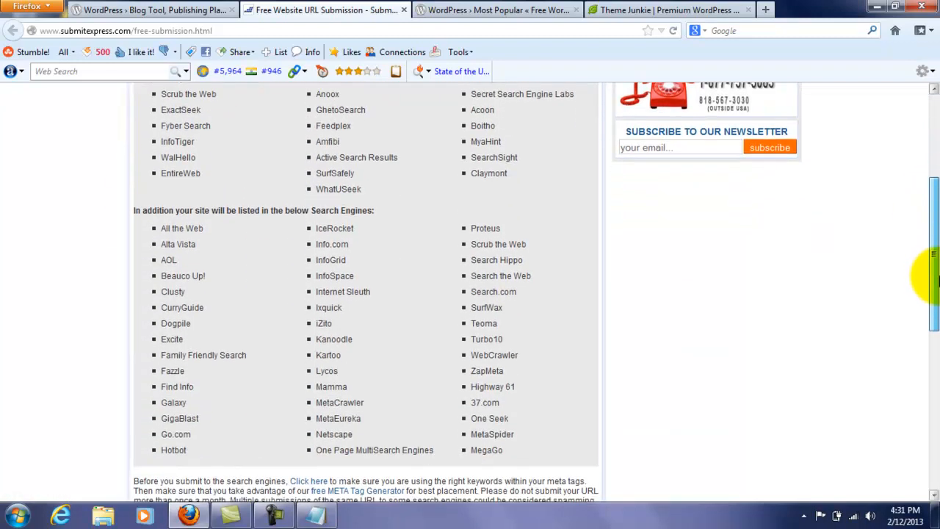
pyautogui.scroll(-3)
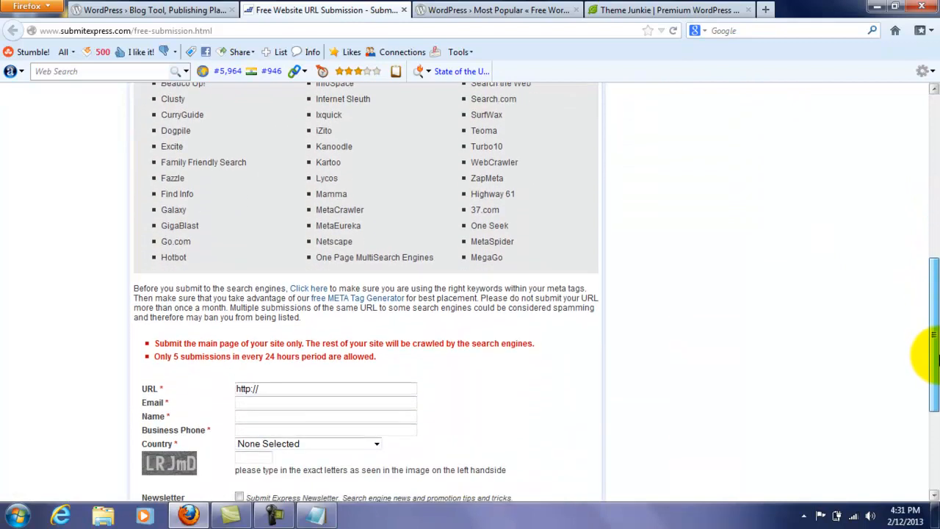
pyautogui.scroll(-3)
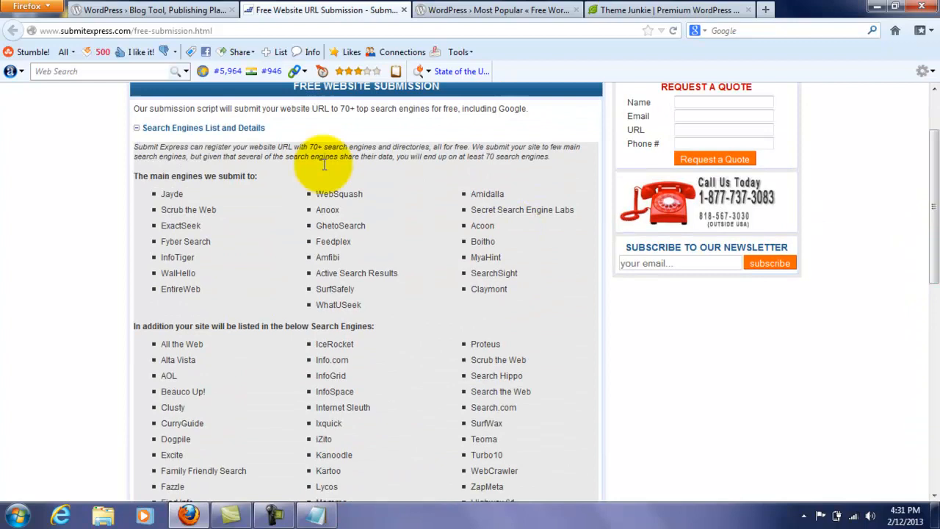
pyautogui.click(137, 128)
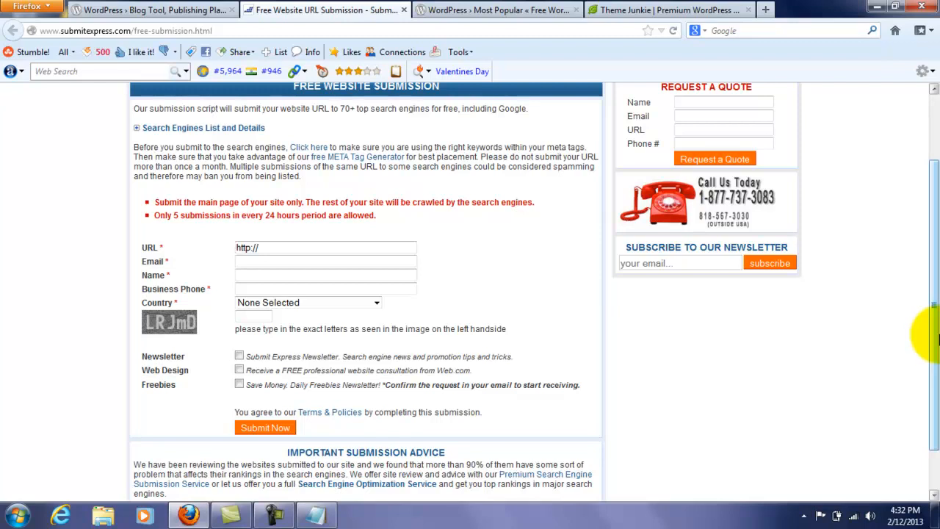
pyautogui.scroll(3)
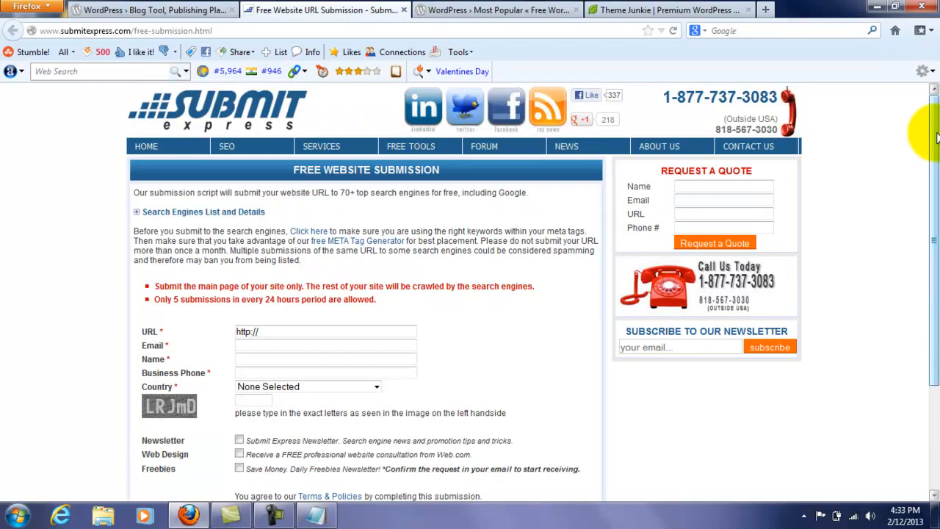